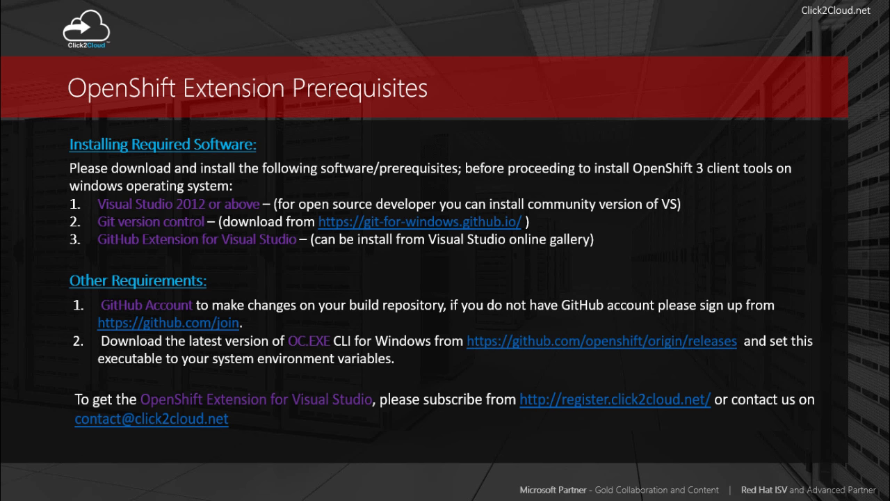
pyautogui.moveTo(87, 215)
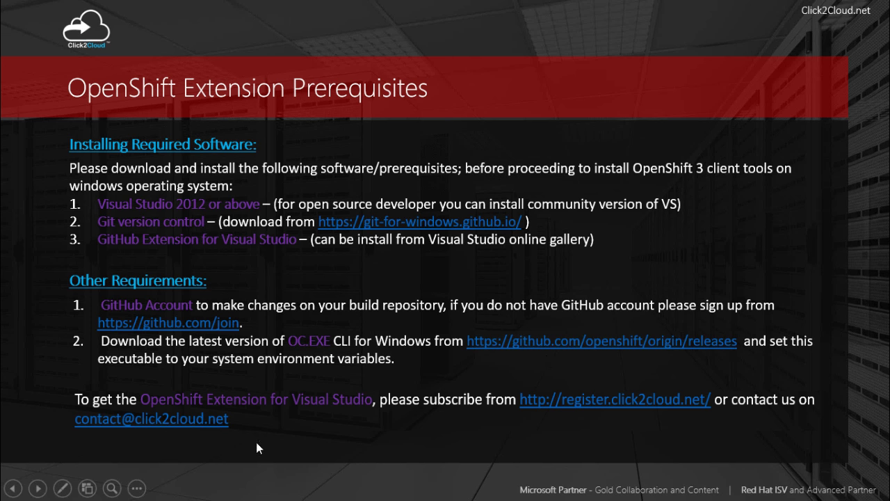
pyautogui.moveTo(341, 431)
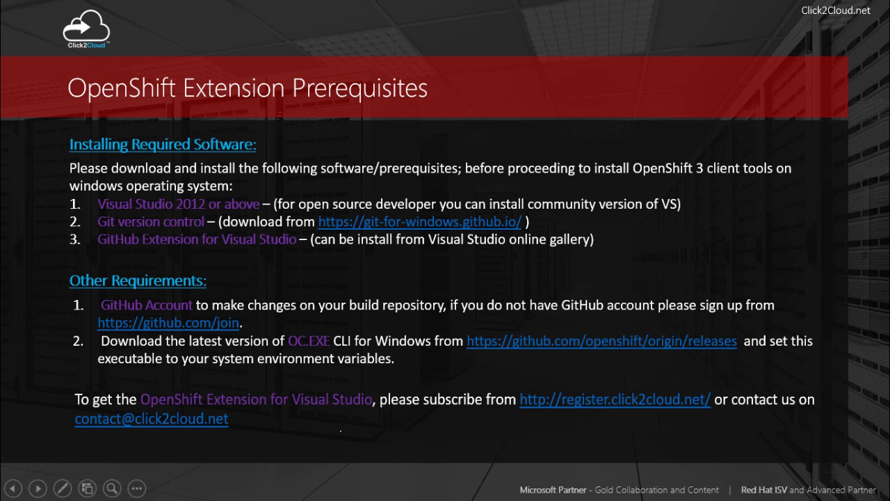
# Open Extensions and Updates and browse the Online extension gallery.
pyautogui.click(37, 486)
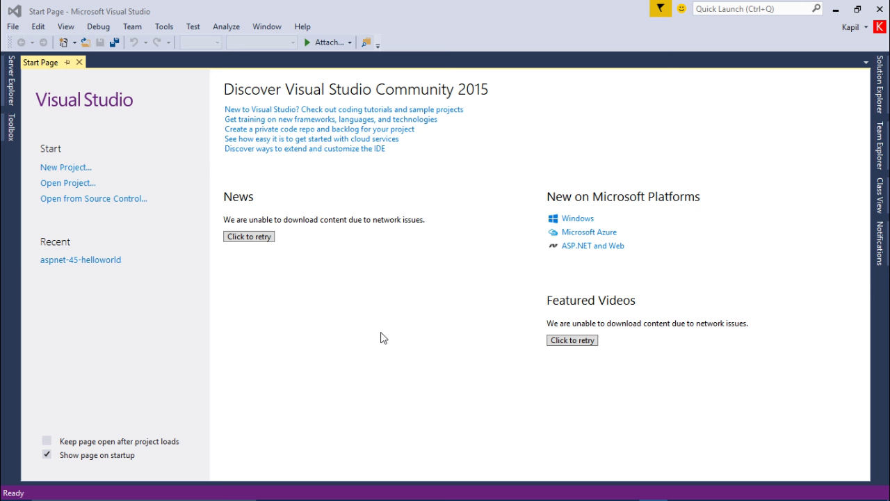
pyautogui.moveTo(212, 80)
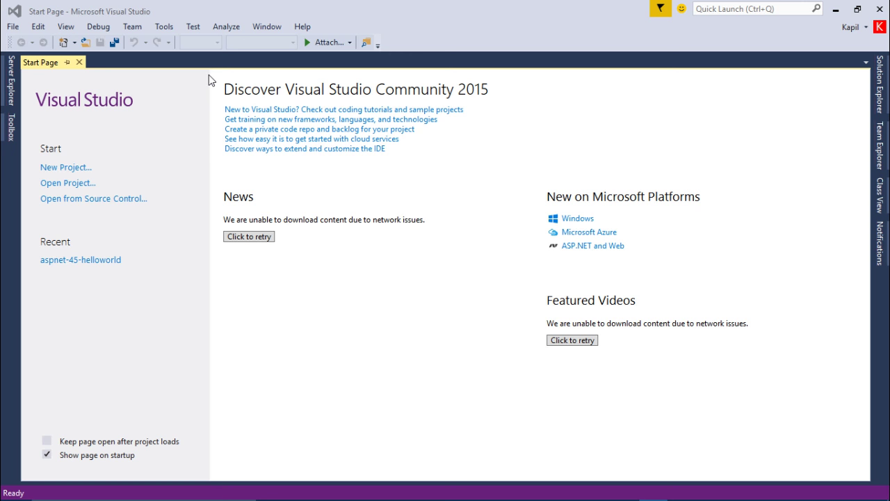
pyautogui.click(164, 26)
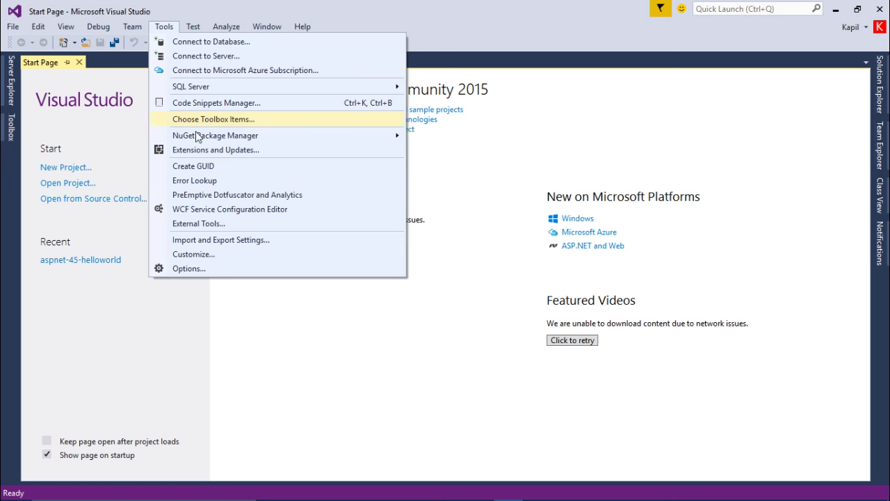
pyautogui.click(217, 149)
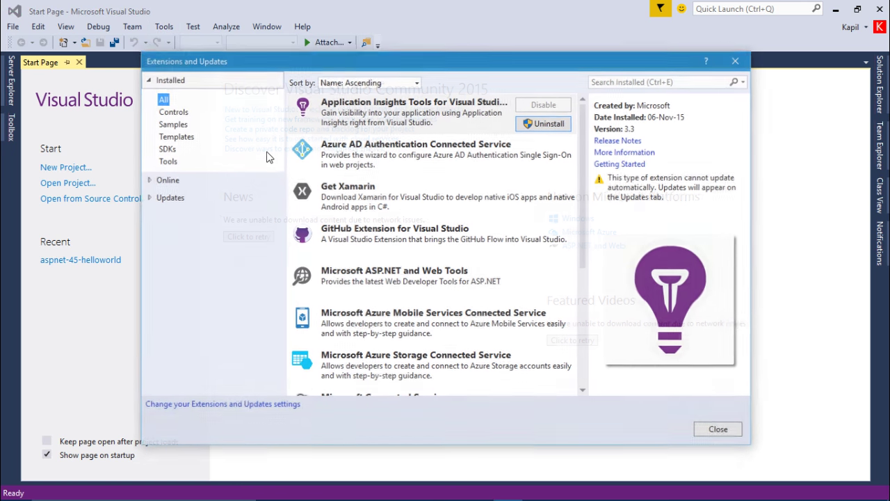
pyautogui.click(168, 180)
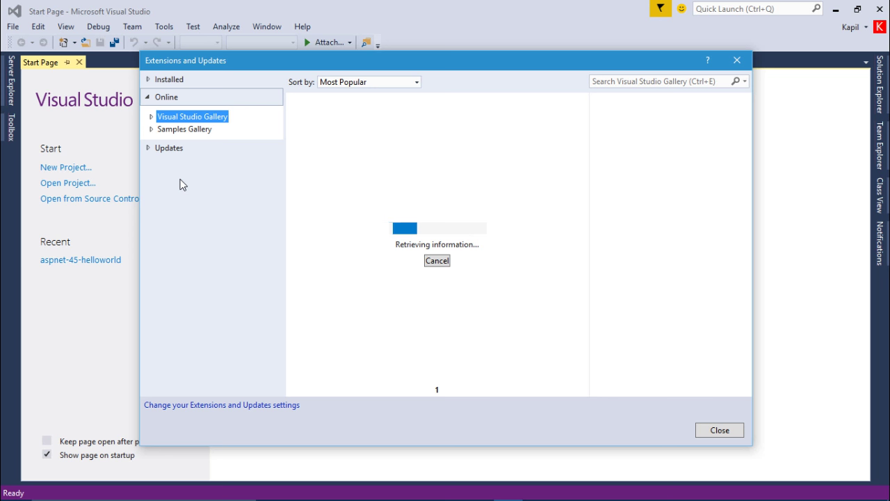
# Search 'click2cloud' and download Click2Cloud OpenShift Tool for Visual Studio.
pyautogui.click(661, 82)
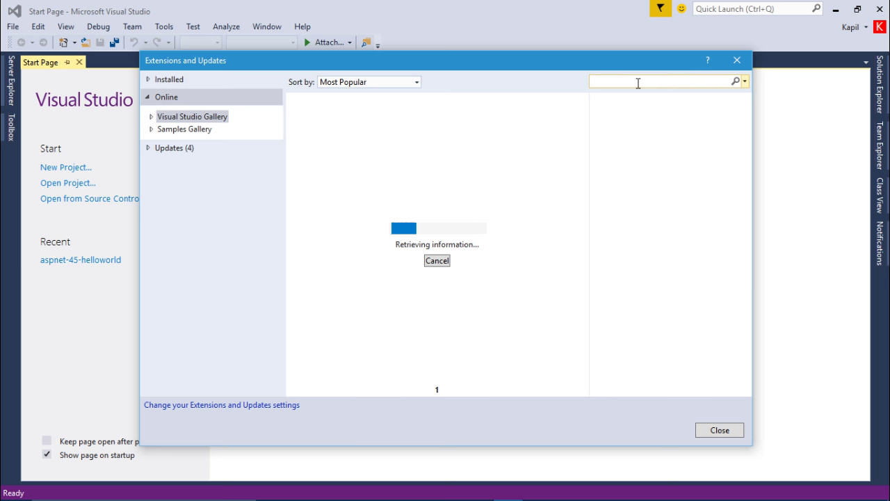
pyautogui.write('click2cloud')
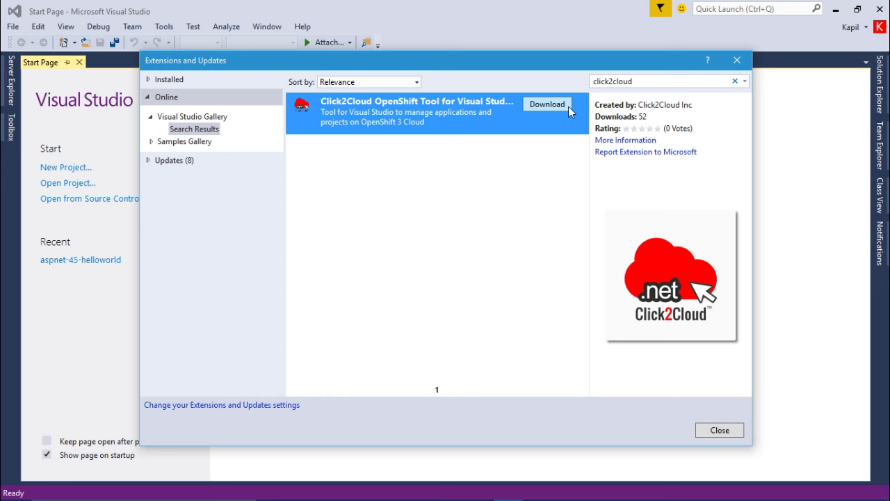
pyautogui.click(546, 104)
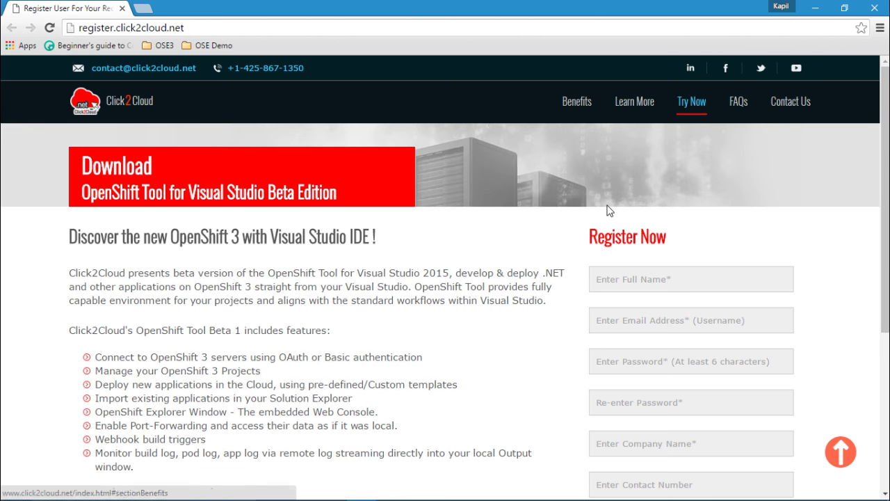
pyautogui.click(690, 279)
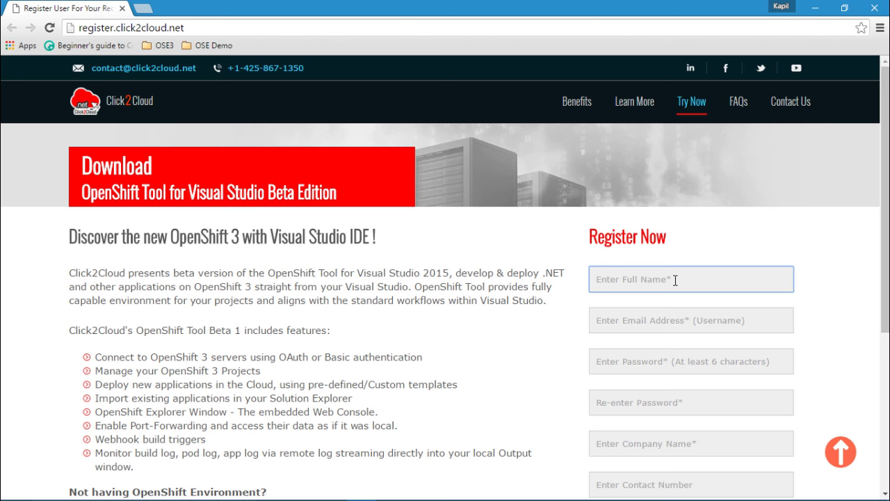
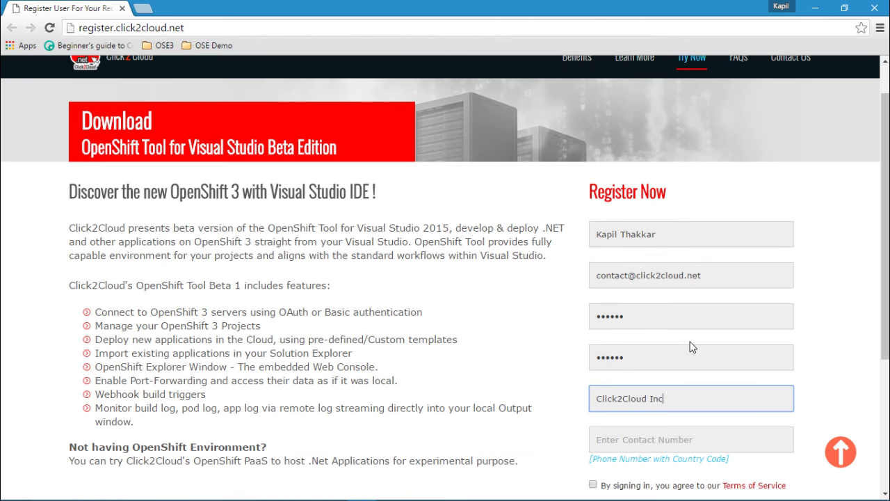
pyautogui.scroll(-3)
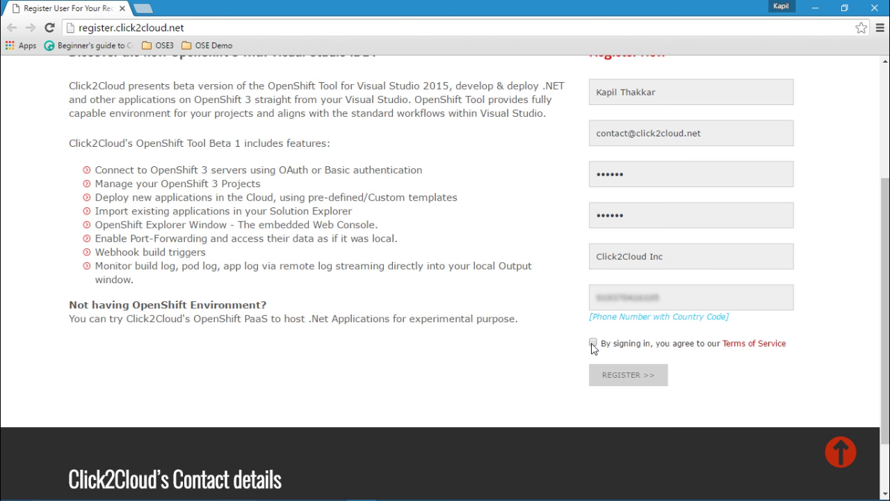
pyautogui.click(593, 342)
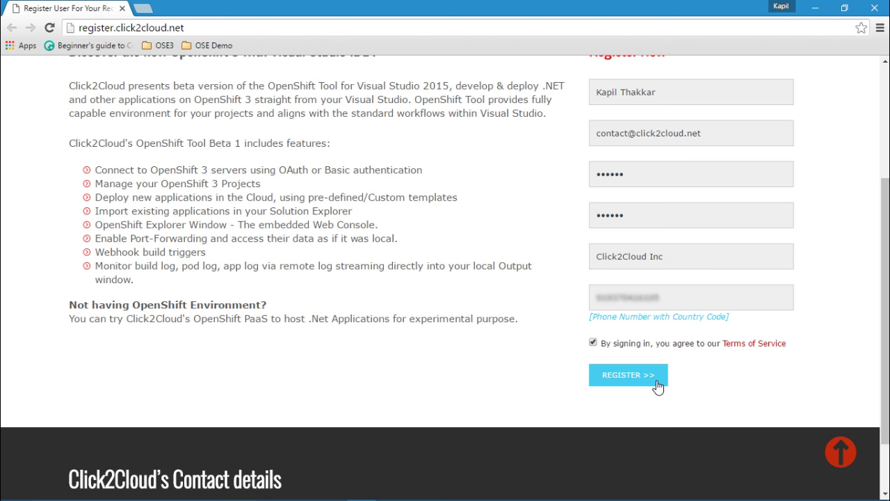
pyautogui.click(628, 374)
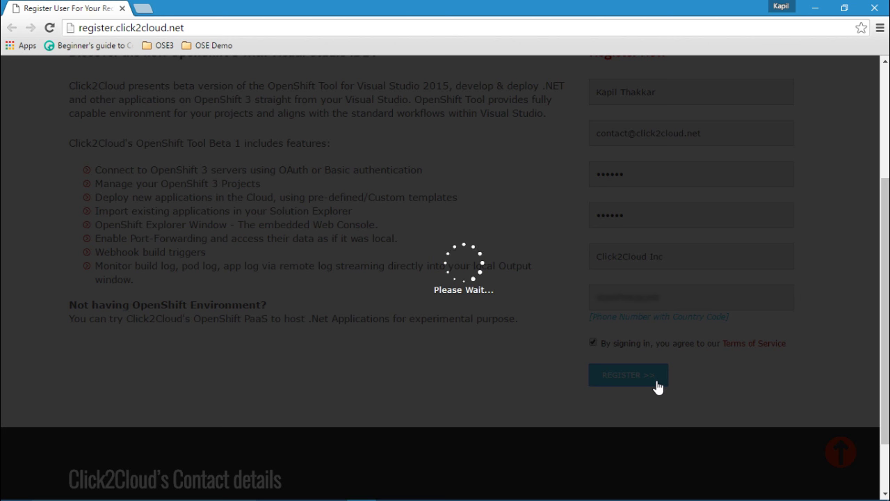
pyautogui.click(628, 375)
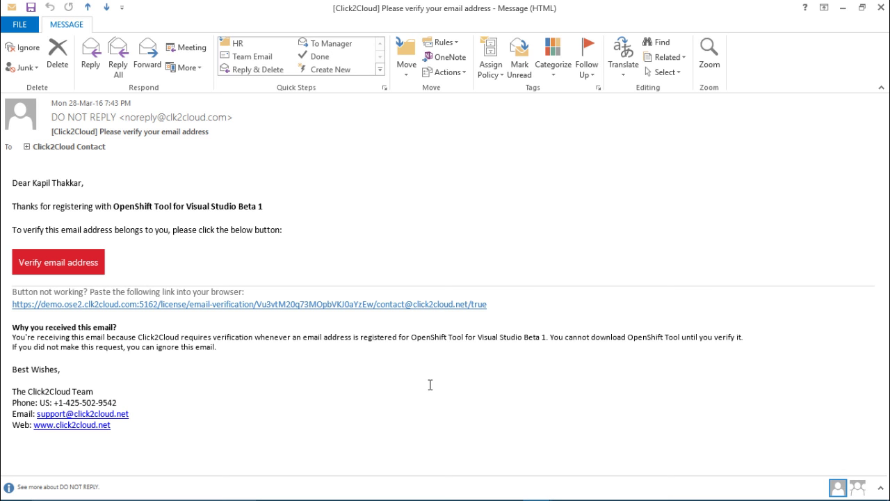
pyautogui.moveTo(68, 272)
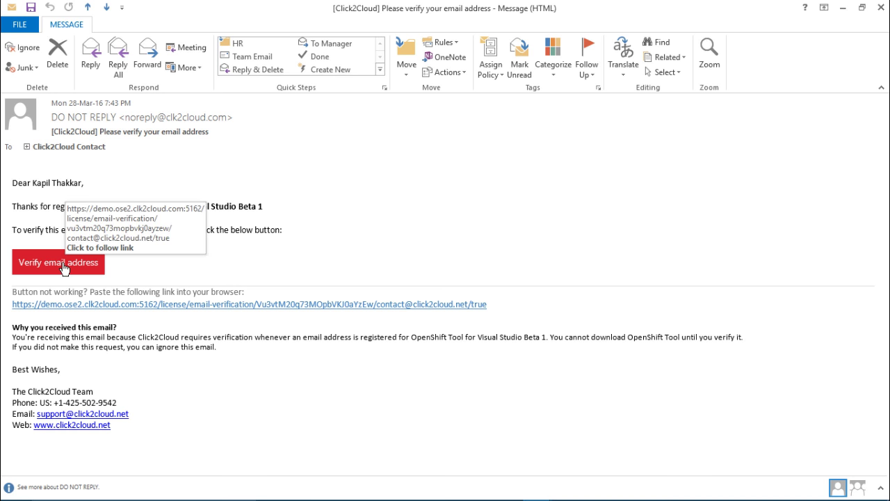
# Verify the email address, then download OpenShift Tool for Visual Studio Beta 1 from the email link.
pyautogui.click(58, 262)
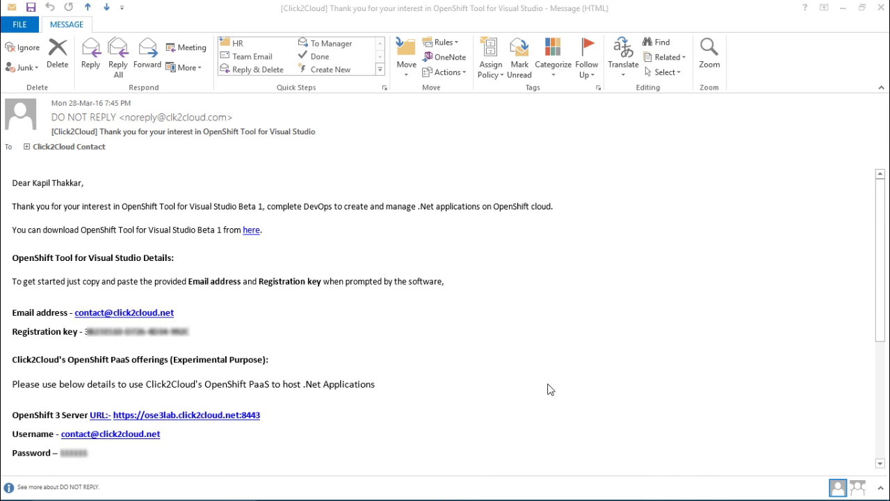
pyautogui.moveTo(197, 244)
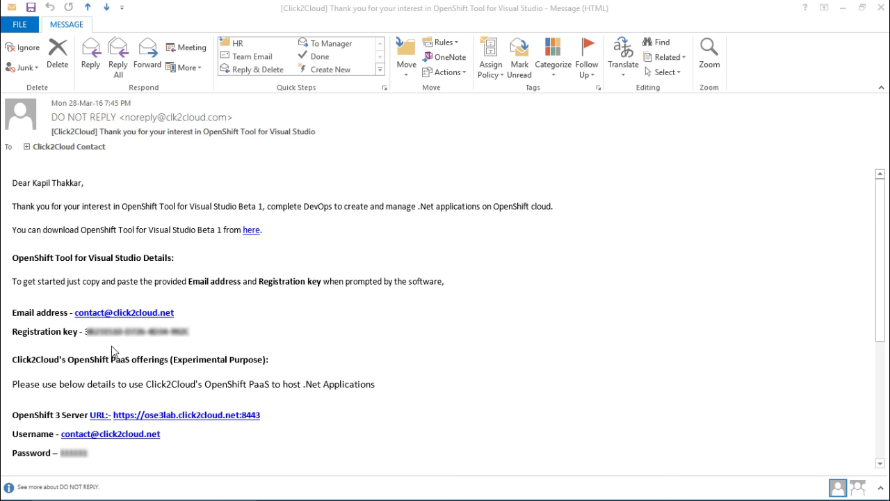
pyautogui.moveTo(180, 347)
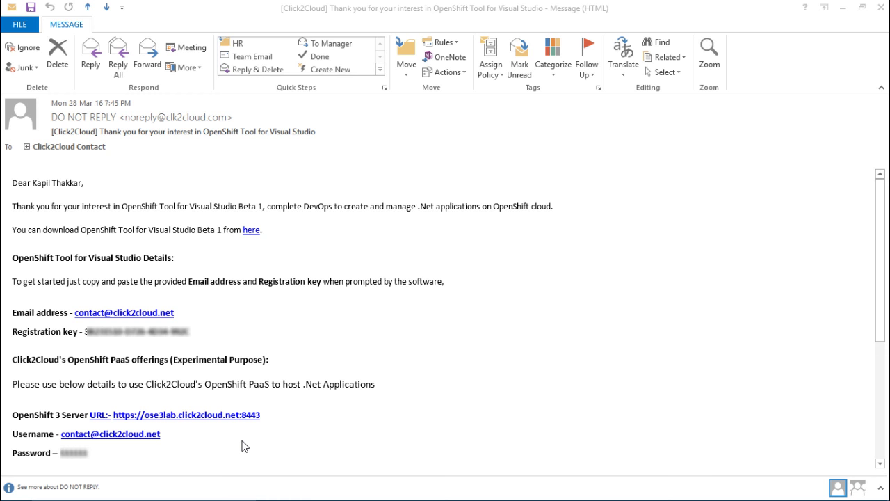
pyautogui.moveTo(282, 341)
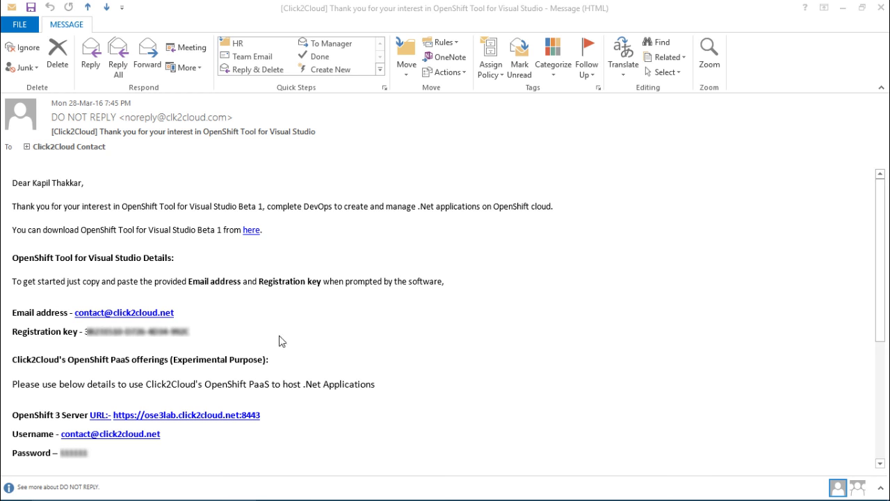
pyautogui.moveTo(259, 245)
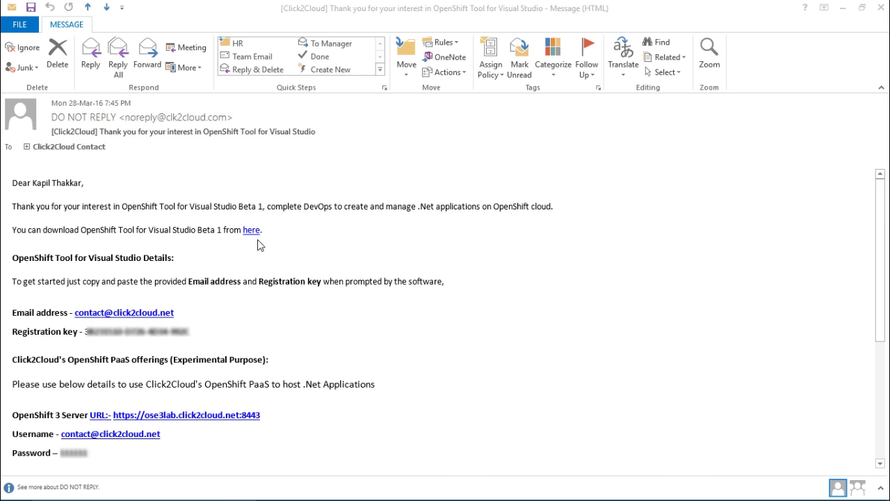
pyautogui.click(252, 230)
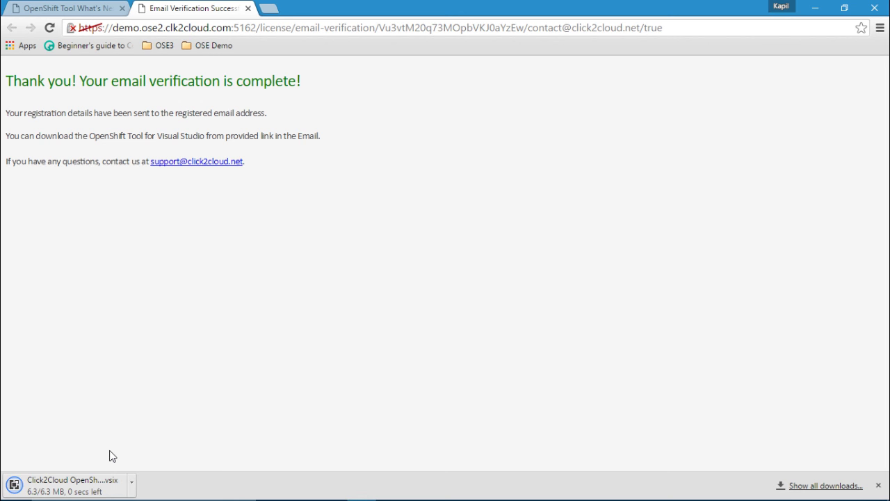
# Run the downloaded .vsix, review the license, install into Visual Studio Community 2015, and close.
pyautogui.click(67, 485)
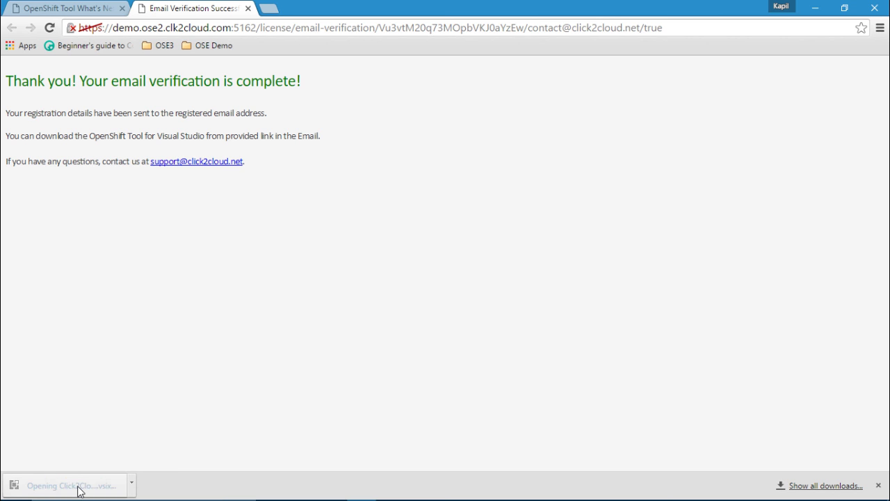
pyautogui.click(70, 485)
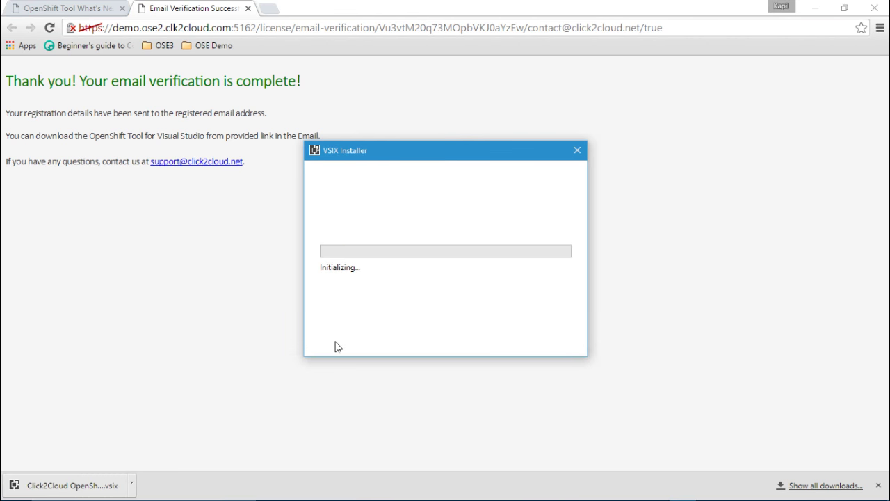
pyautogui.moveTo(517, 279)
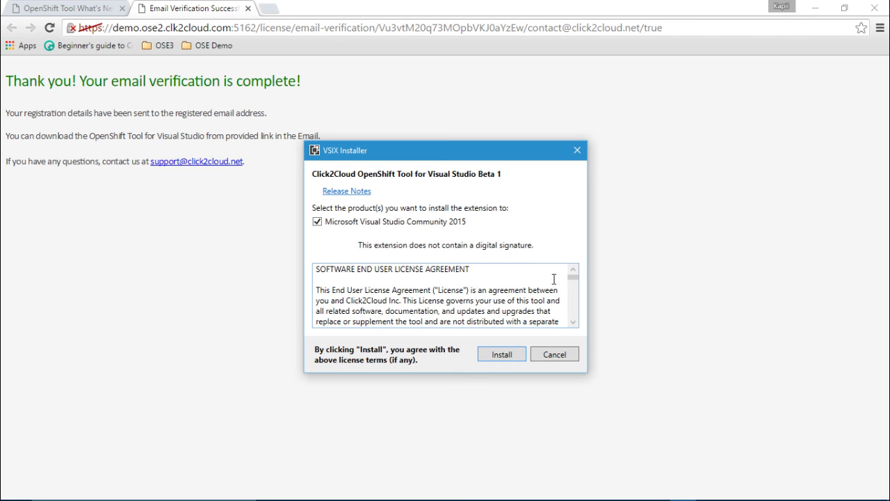
pyautogui.scroll(-3)
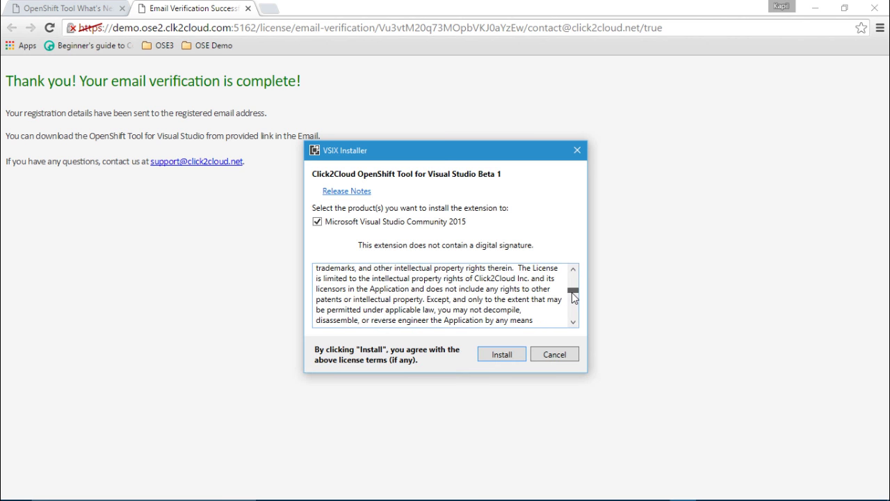
pyautogui.scroll(-3)
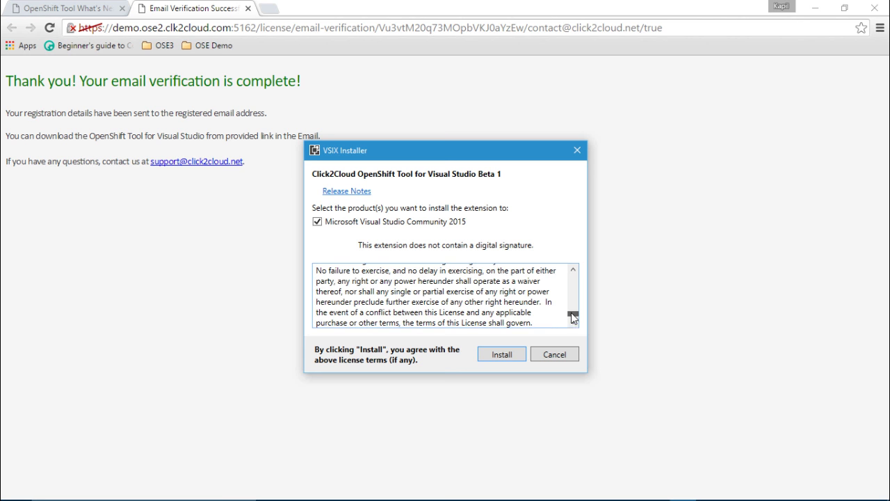
pyautogui.click(572, 272)
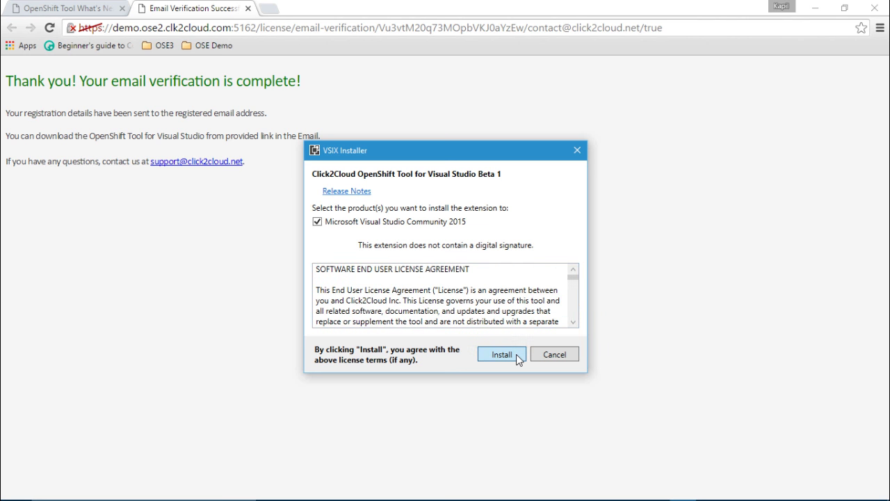
pyautogui.click(502, 354)
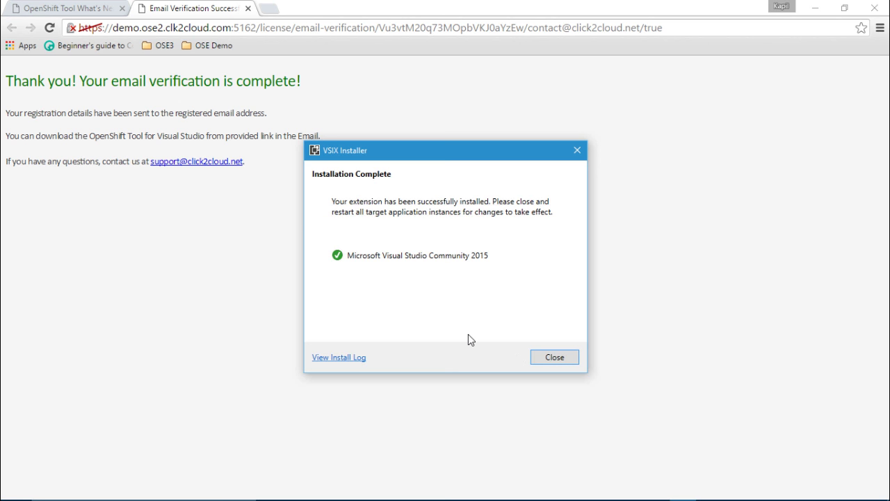
pyautogui.moveTo(410, 285)
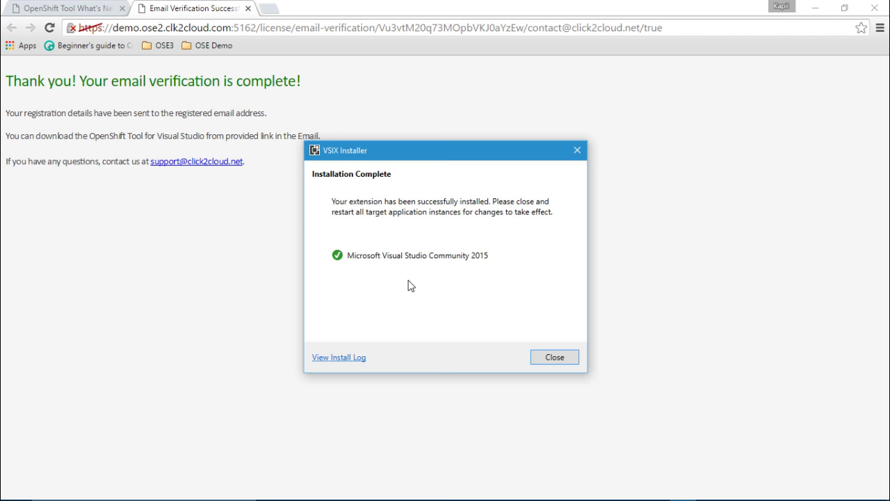
pyautogui.moveTo(482, 274)
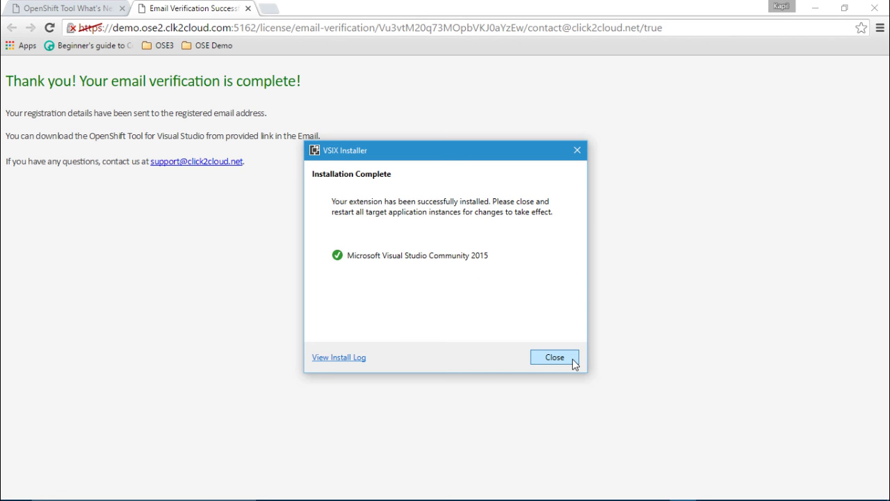
pyautogui.click(555, 357)
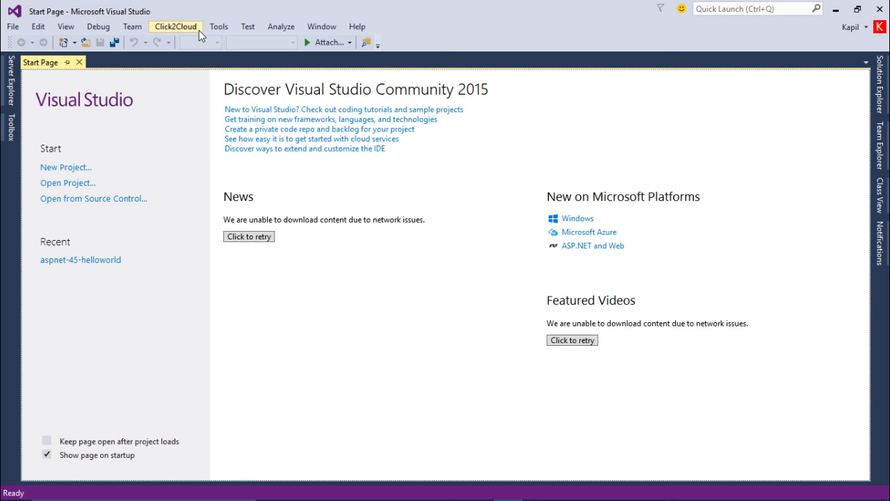
# Activate Click2Cloud with the registered email and key, then continue past the beta notice.
pyautogui.click(175, 25)
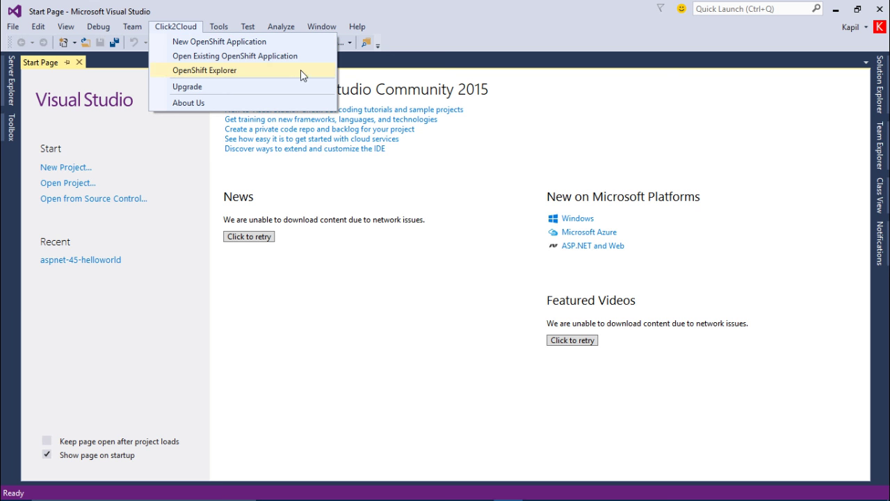
pyautogui.moveTo(253, 56)
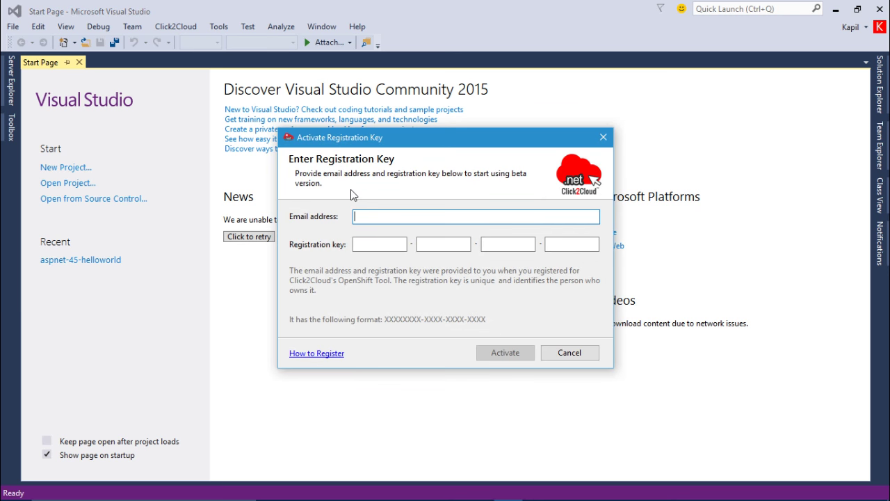
pyautogui.moveTo(364, 212)
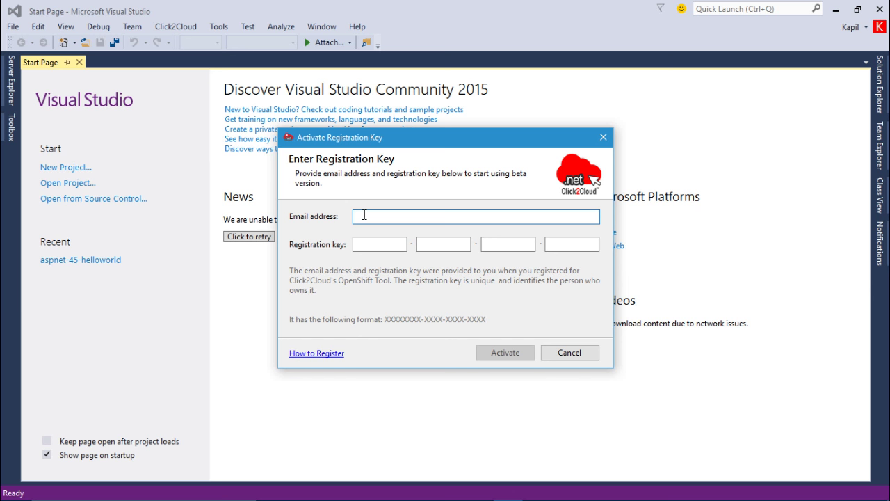
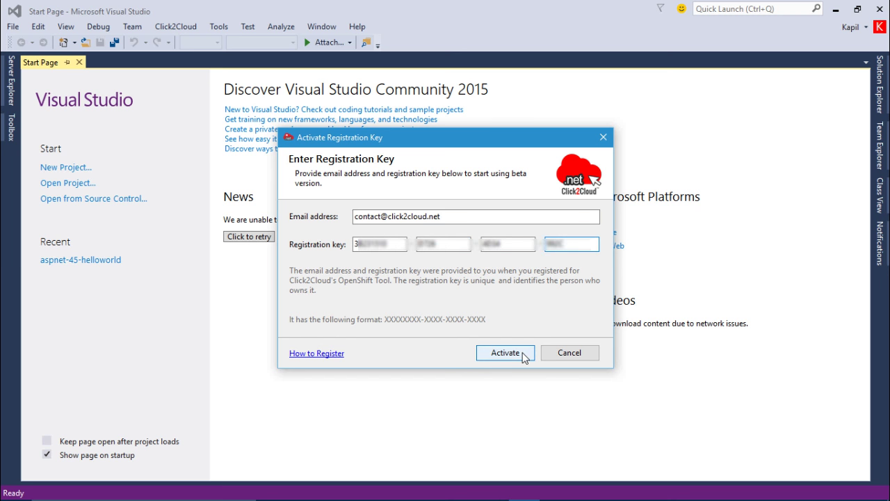
pyautogui.click(504, 353)
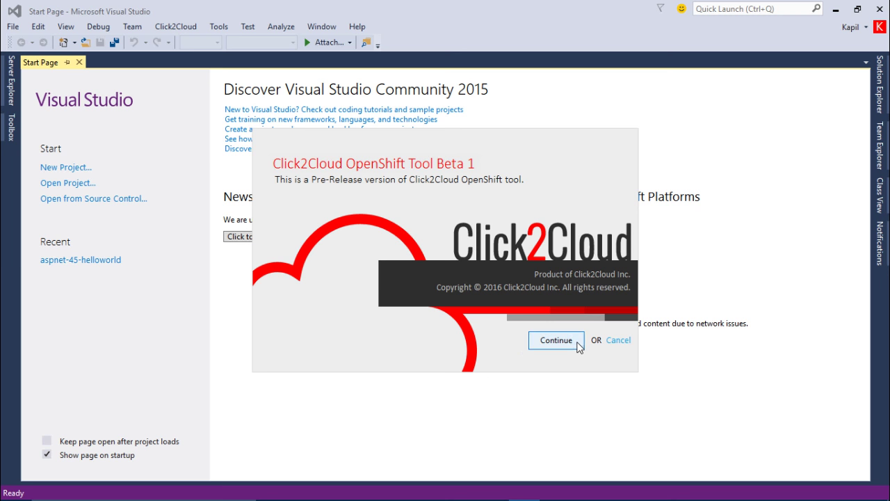
pyautogui.click(555, 340)
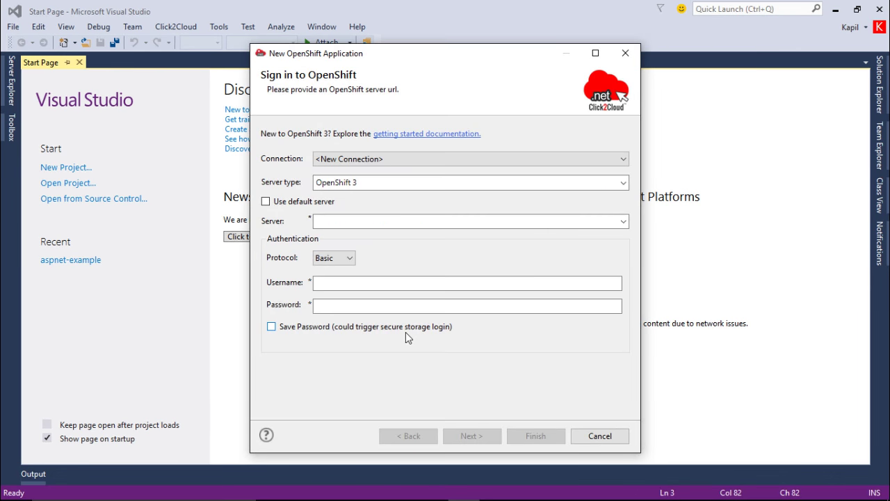